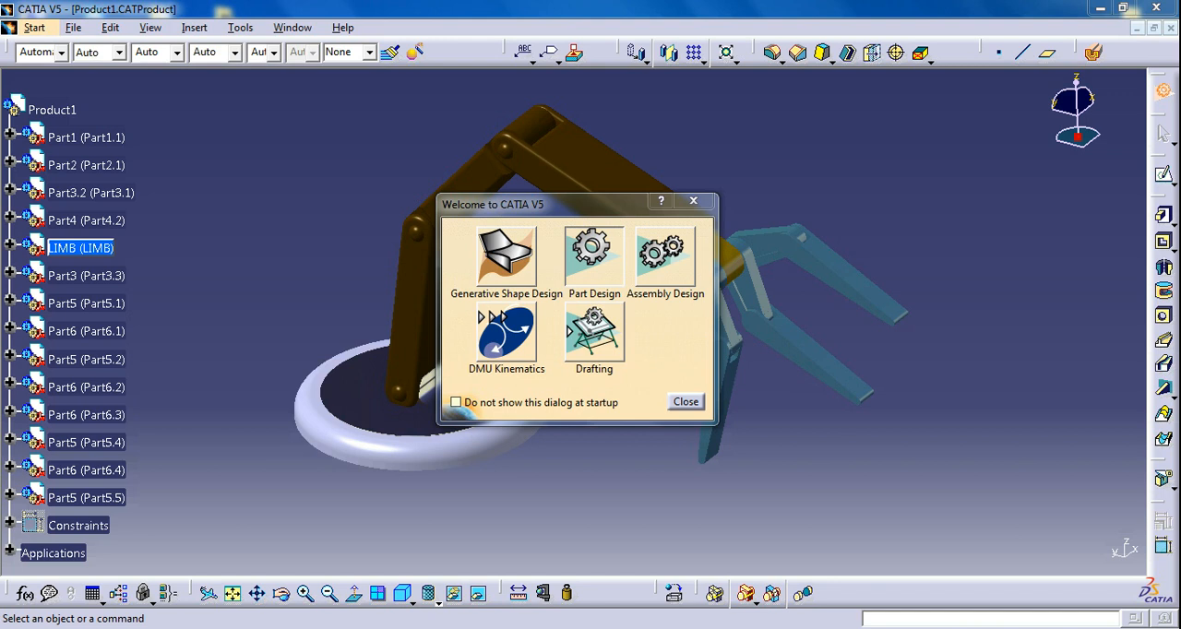
mouse_move(469, 262)
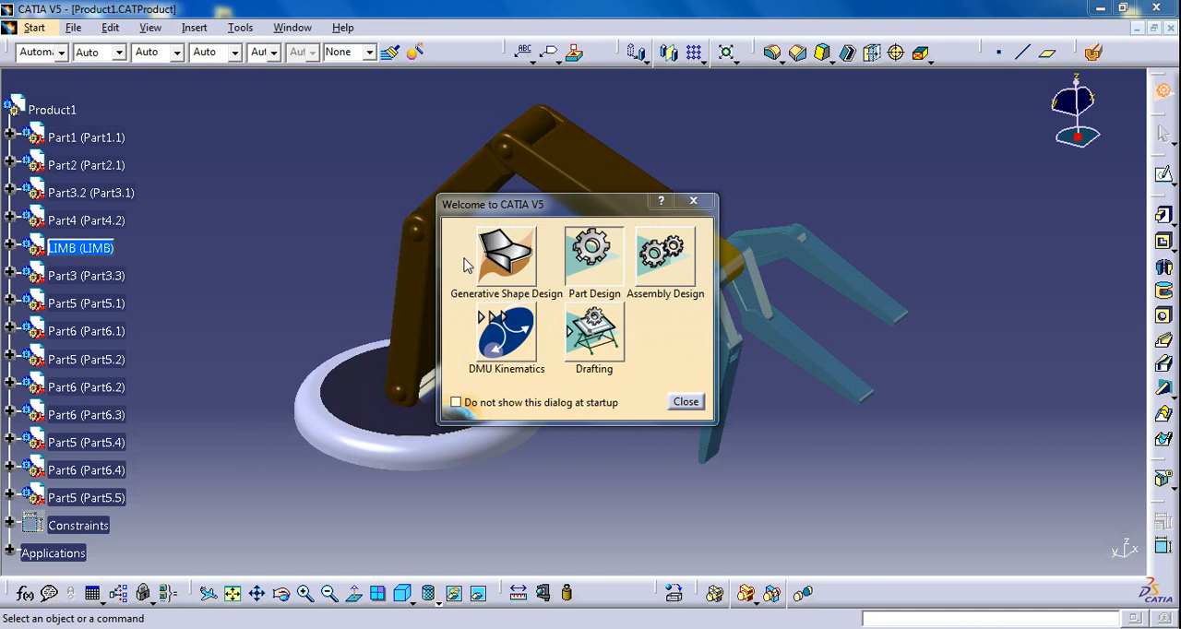
mouse_move(463, 362)
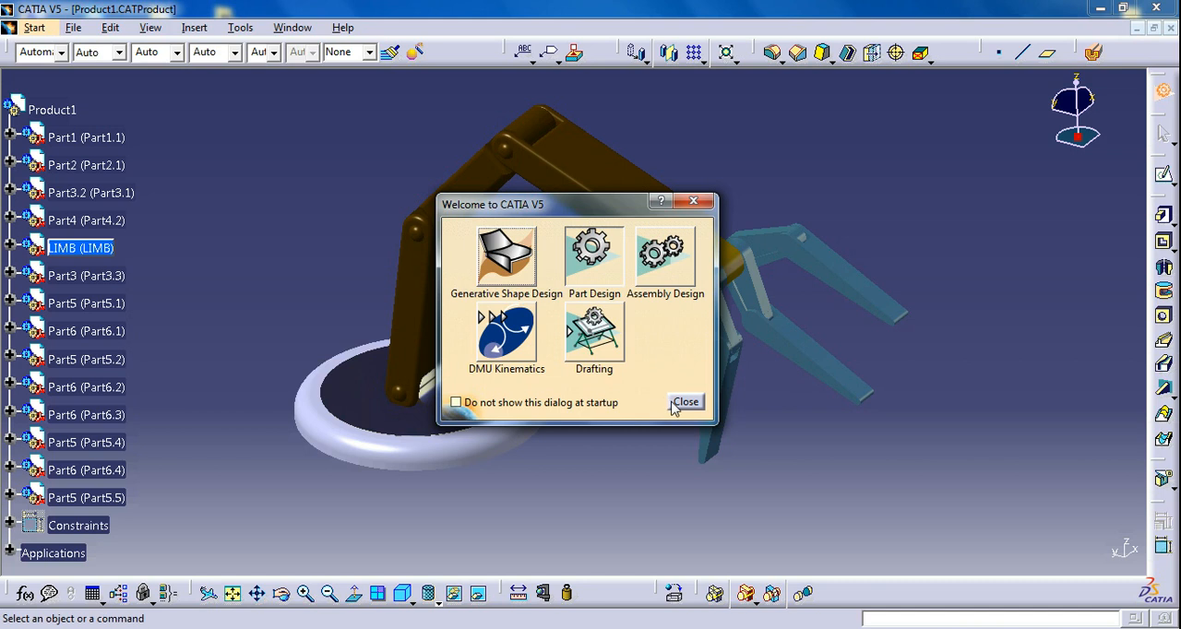
mouse_move(642, 413)
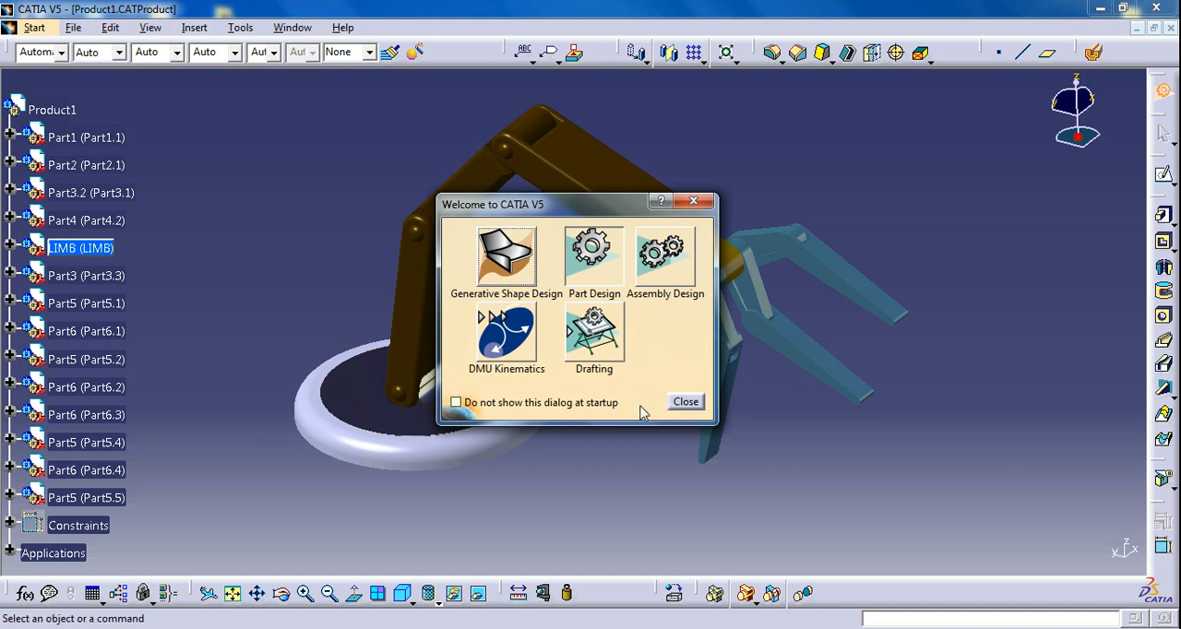
- Close the Welcome to CATIA V5 dialog and return to the robotic arm assembly
left_click(685, 402)
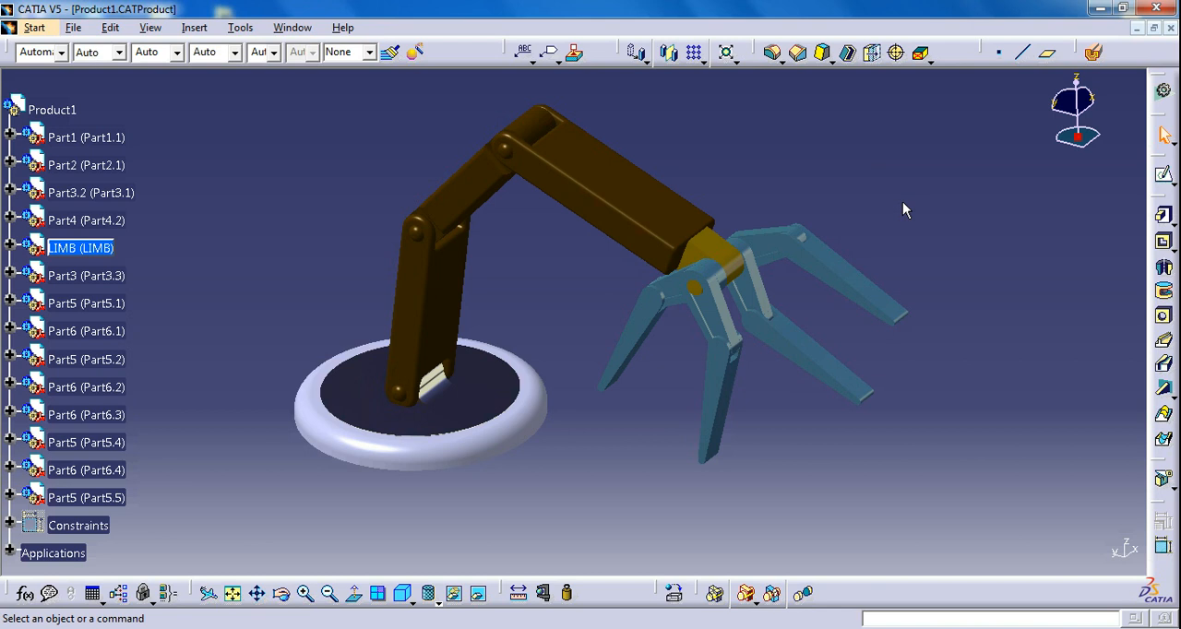
left_click(244, 26)
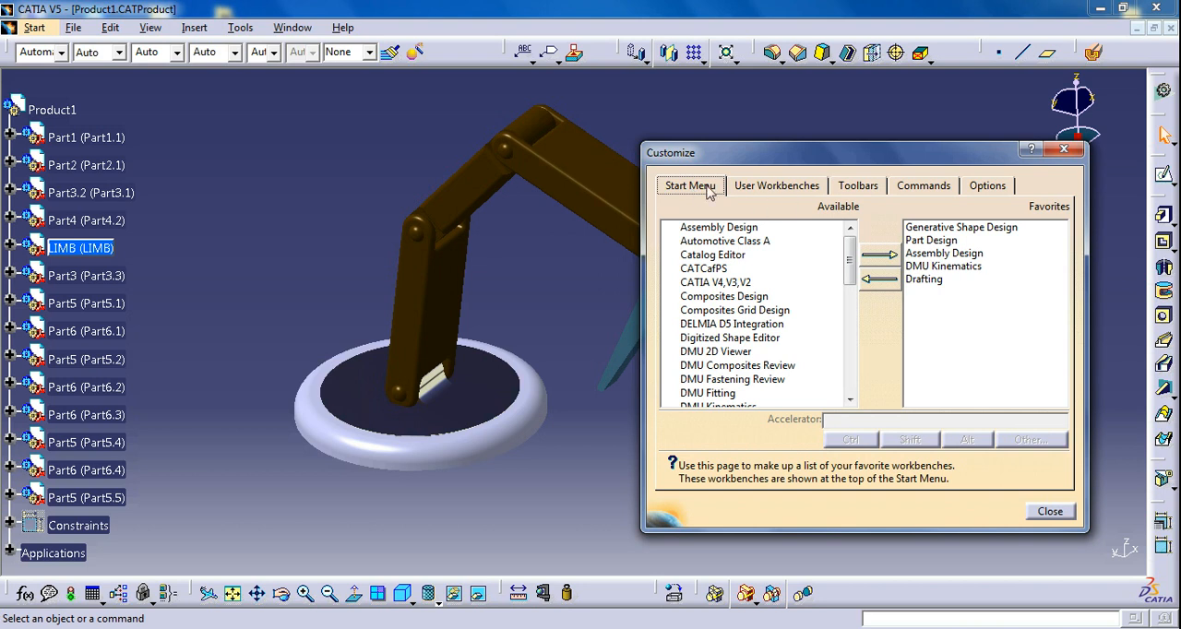
mouse_move(742, 238)
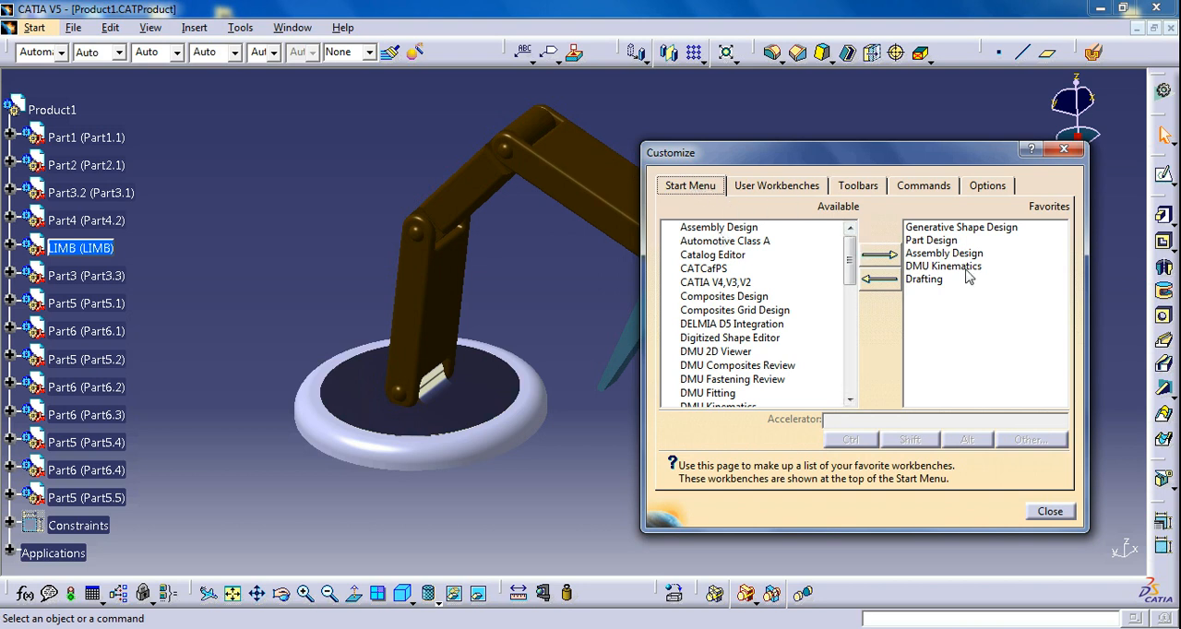
- Remove the selected favorite workbenches until the Start Menu favorites list is empty
left_click(960, 227)
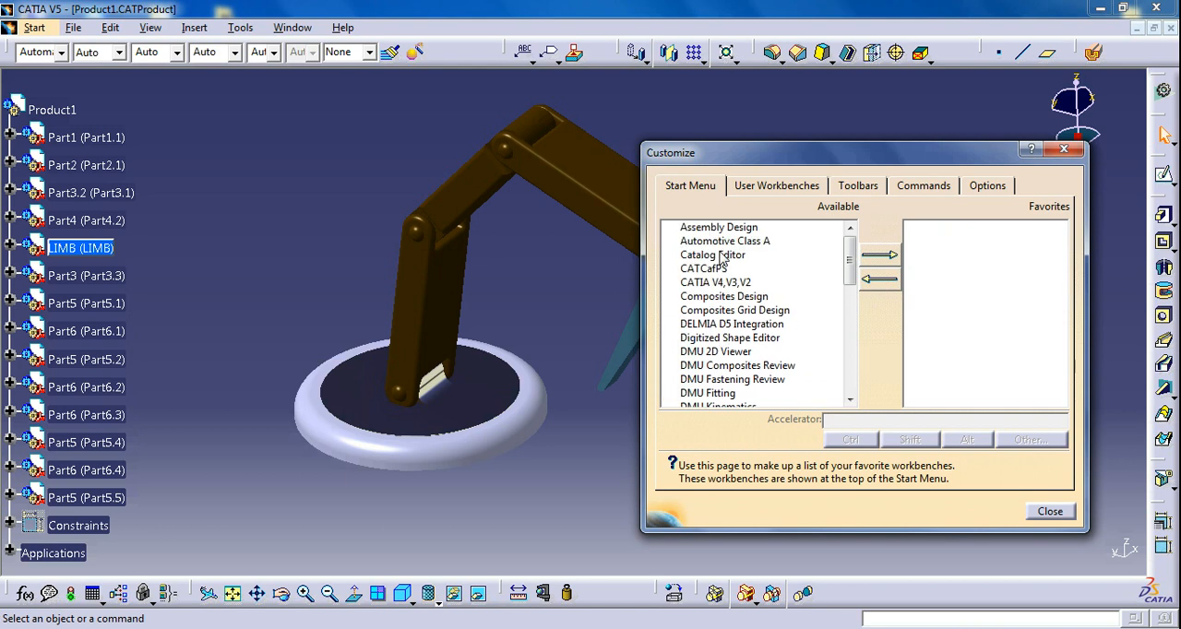
mouse_move(724, 248)
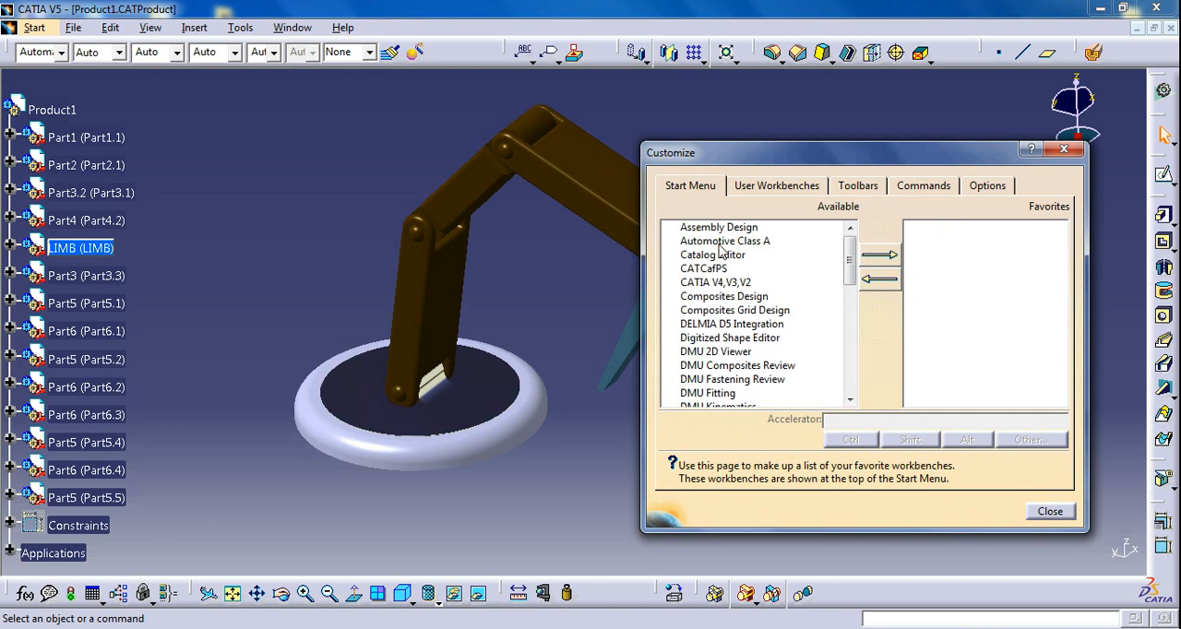
scroll("down", 3)
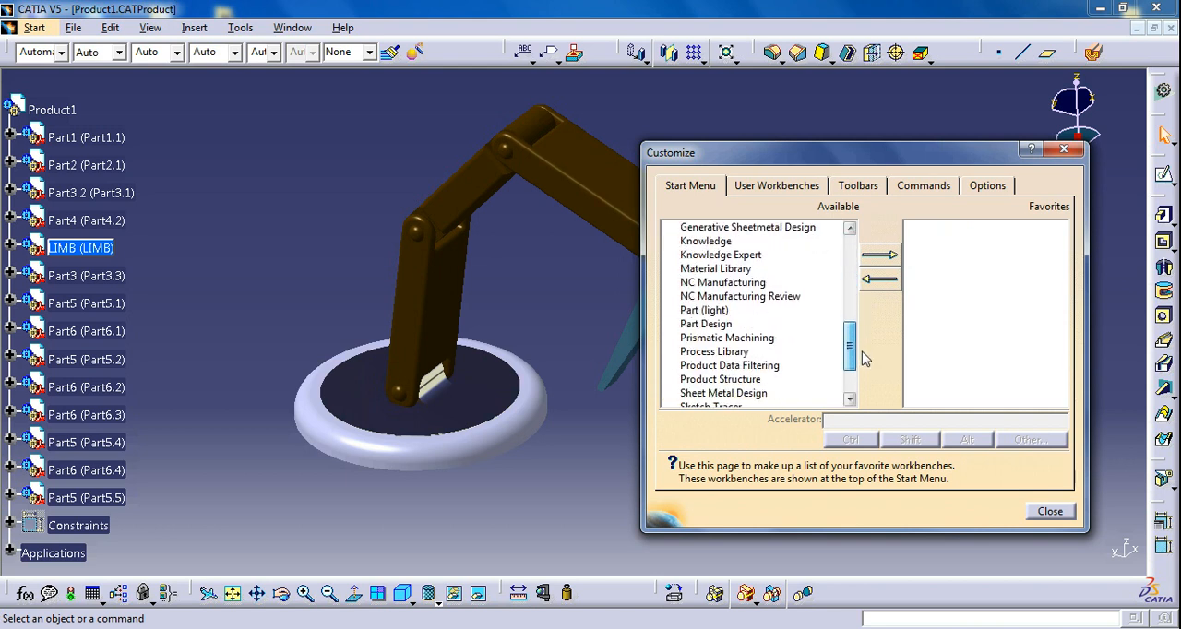
- Move Part Design and Wireframe and Surface Design from Available into the Favorites list
left_click(705, 323)
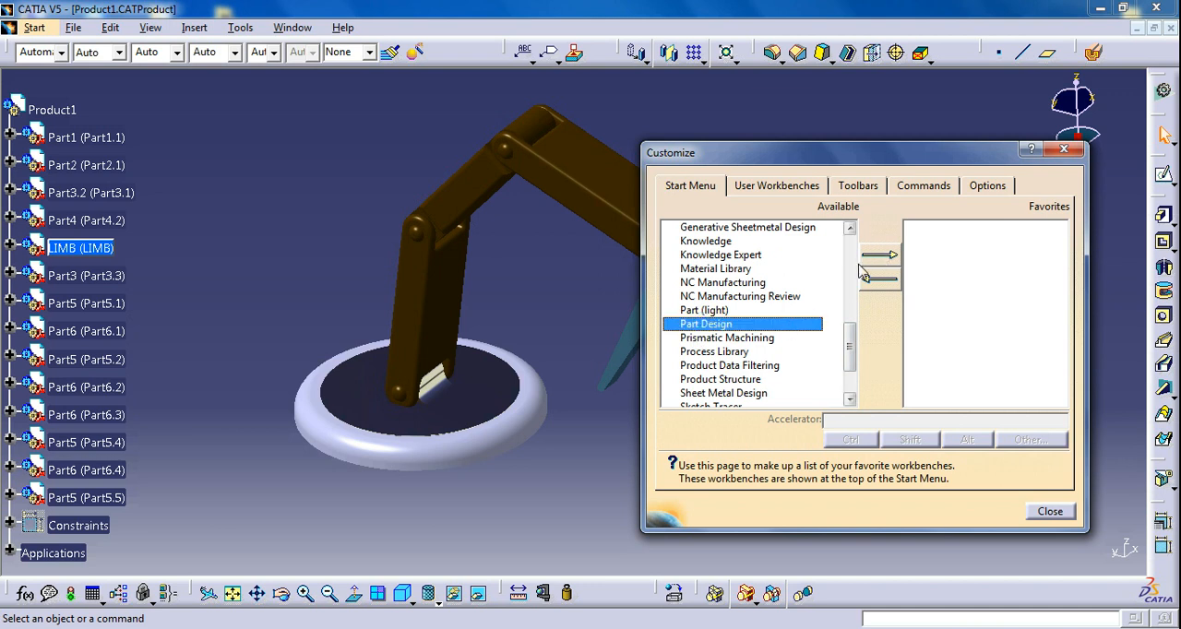
left_click(878, 255)
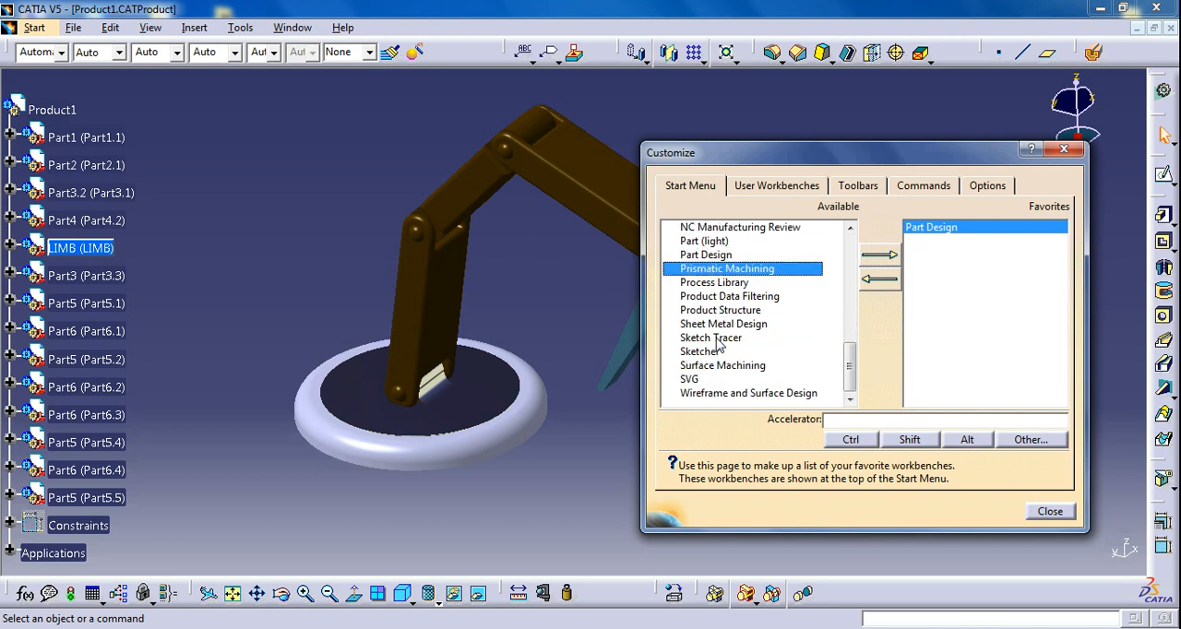
mouse_move(719, 397)
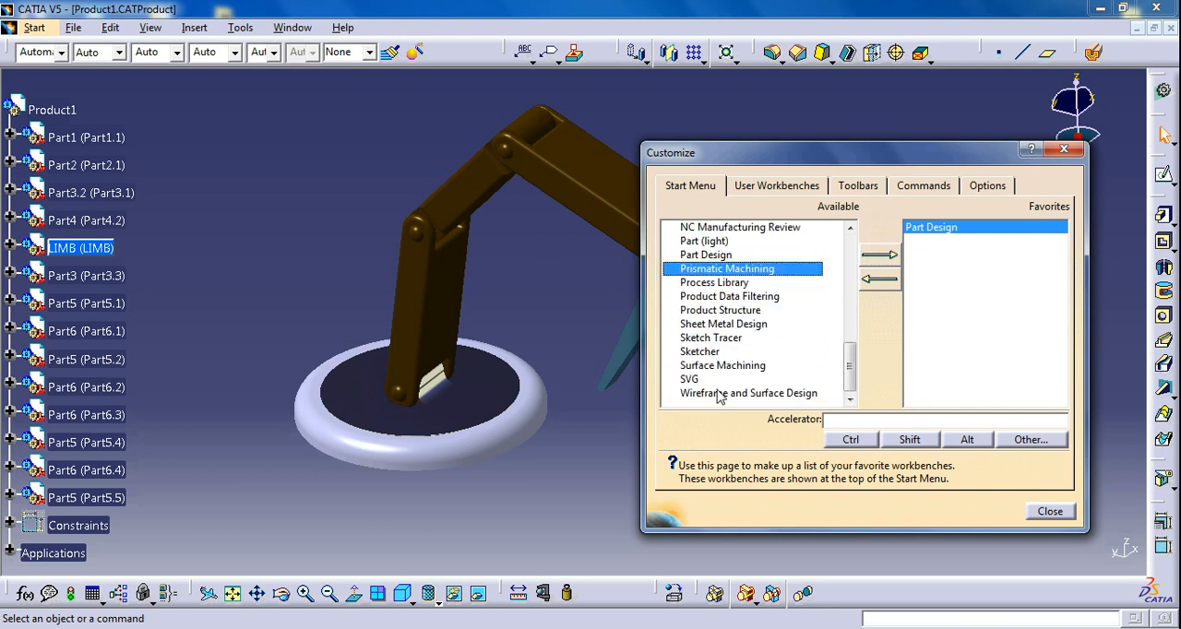
left_click(880, 254)
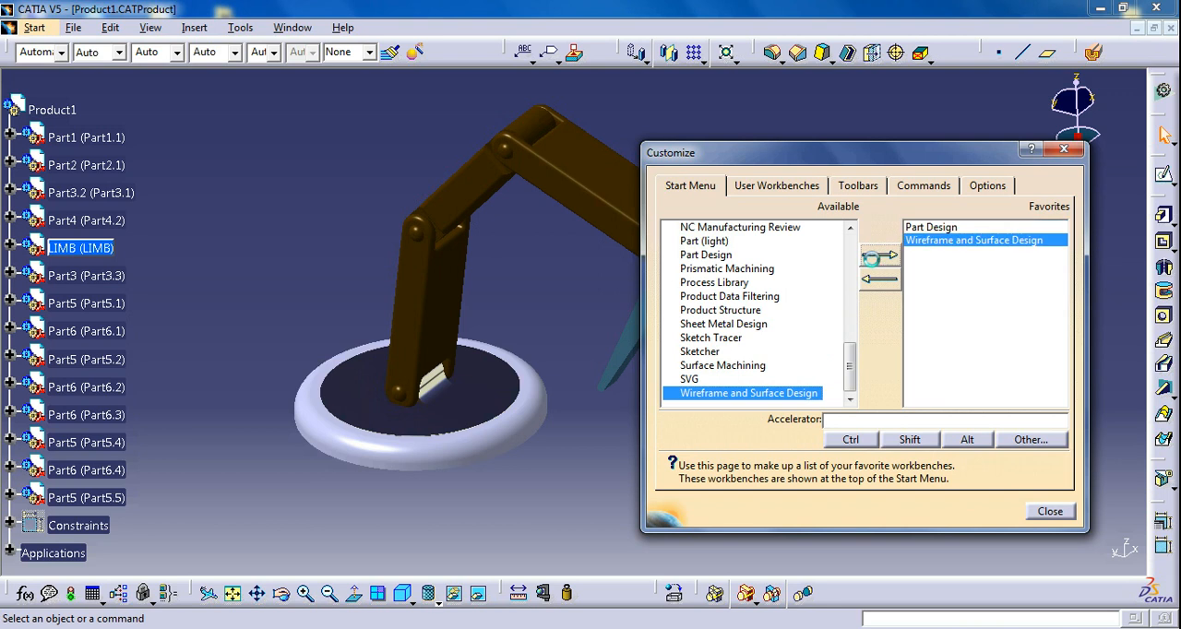
left_click(724, 325)
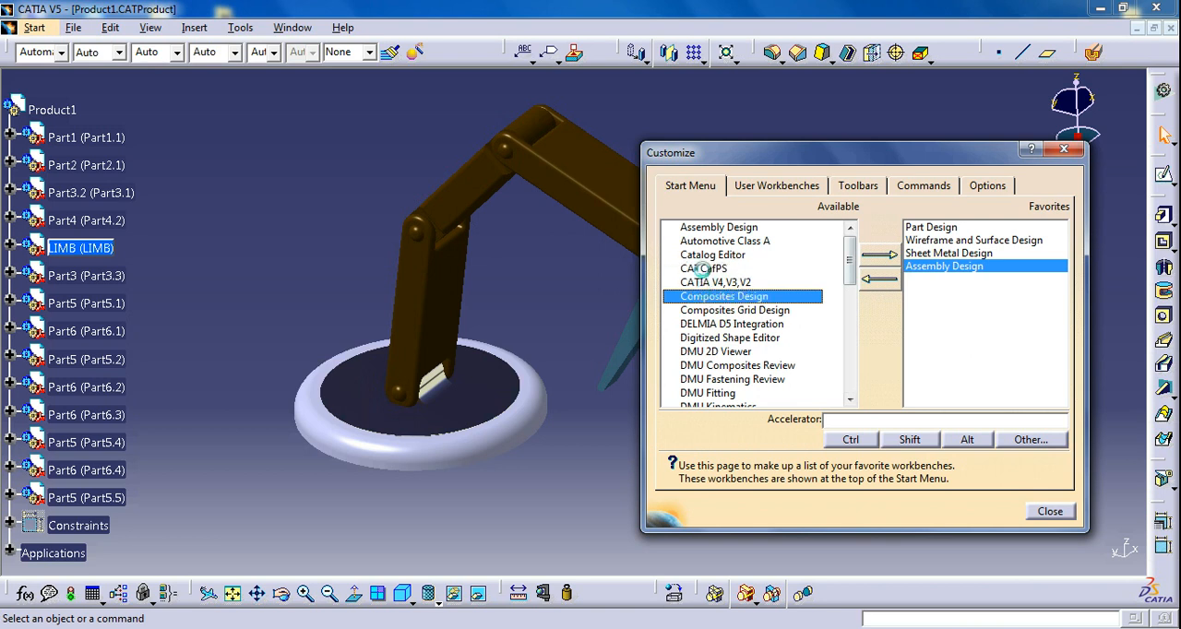
scroll("down", 3)
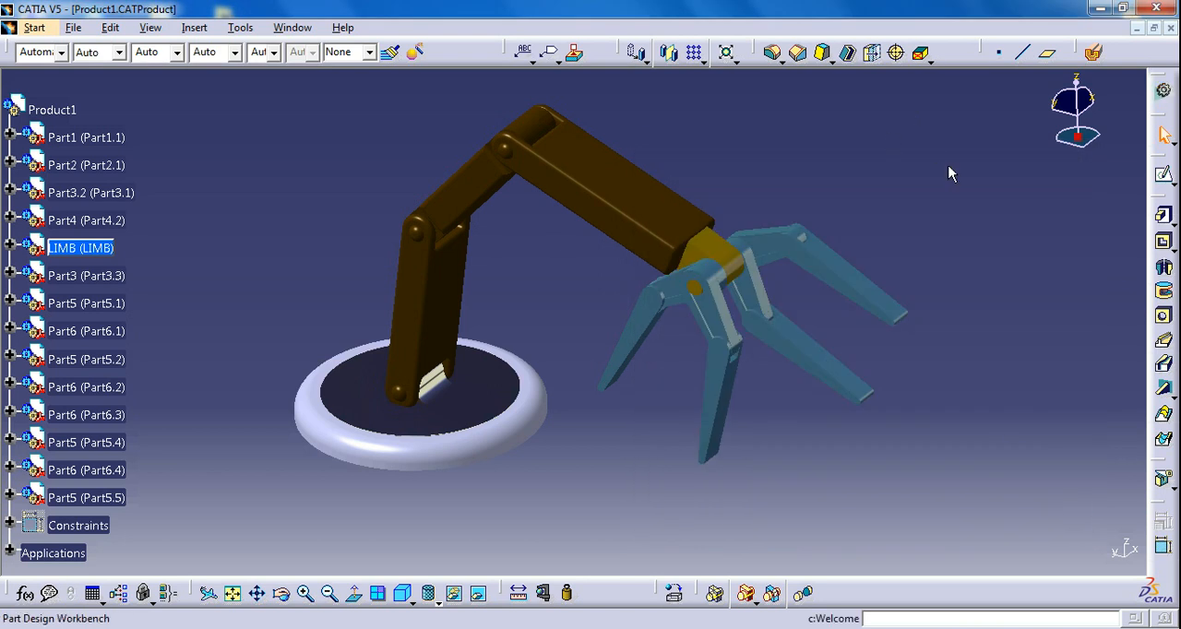
mouse_move(1166, 91)
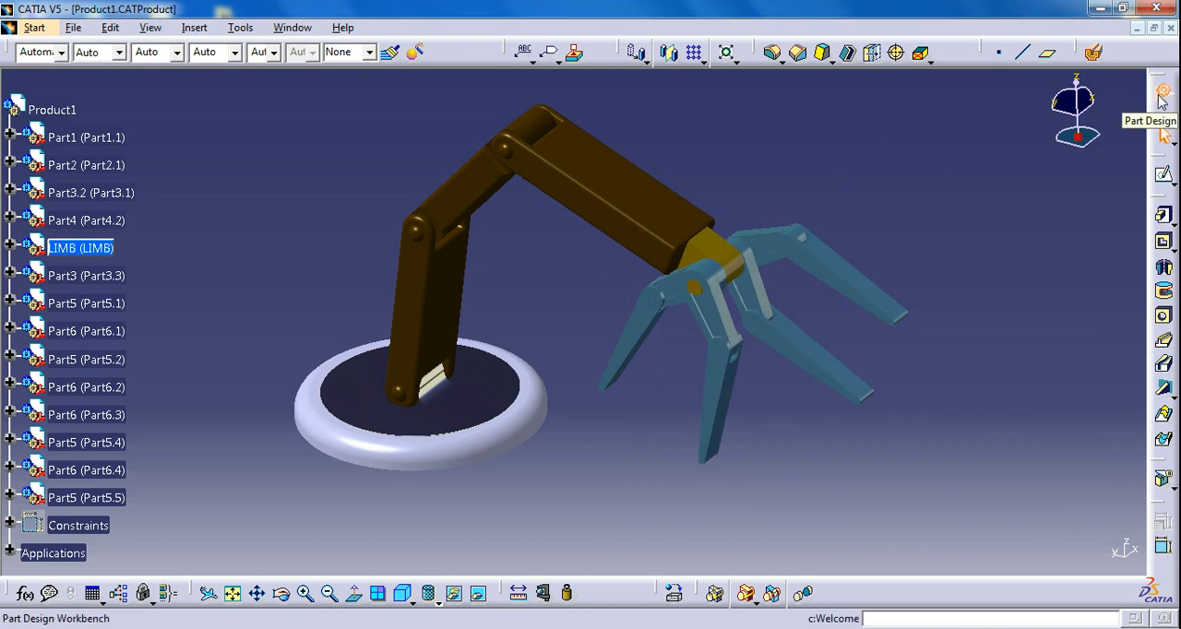
mouse_move(1163, 119)
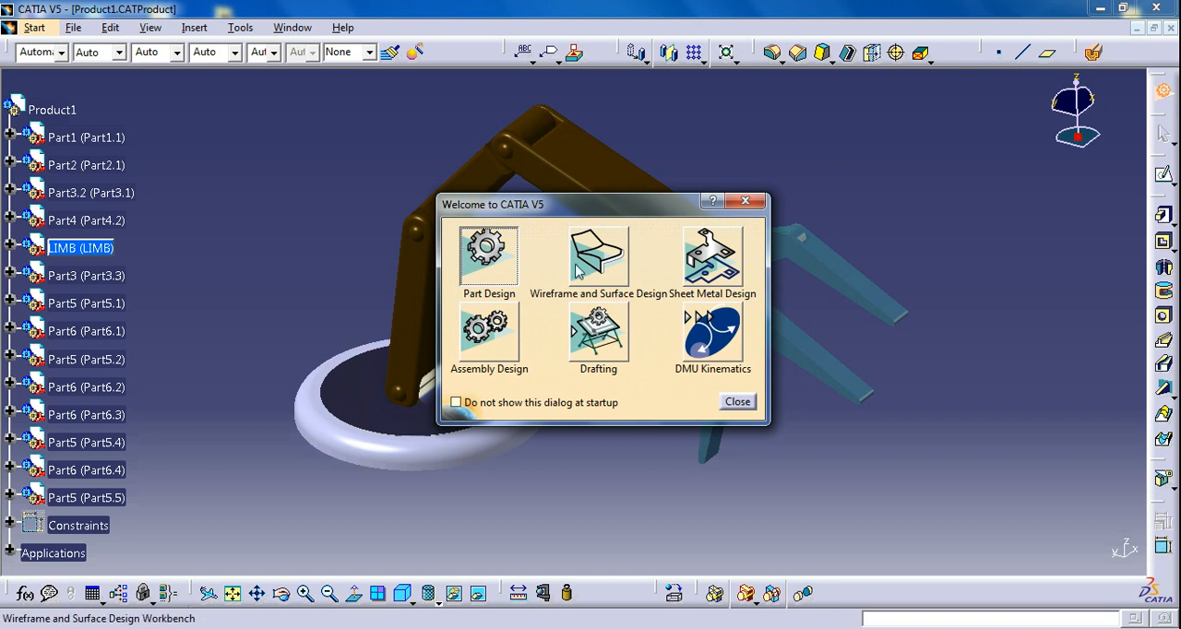
- Choose Assembly Design in the Welcome dialog to return to the robotic arm assembly
left_click(738, 402)
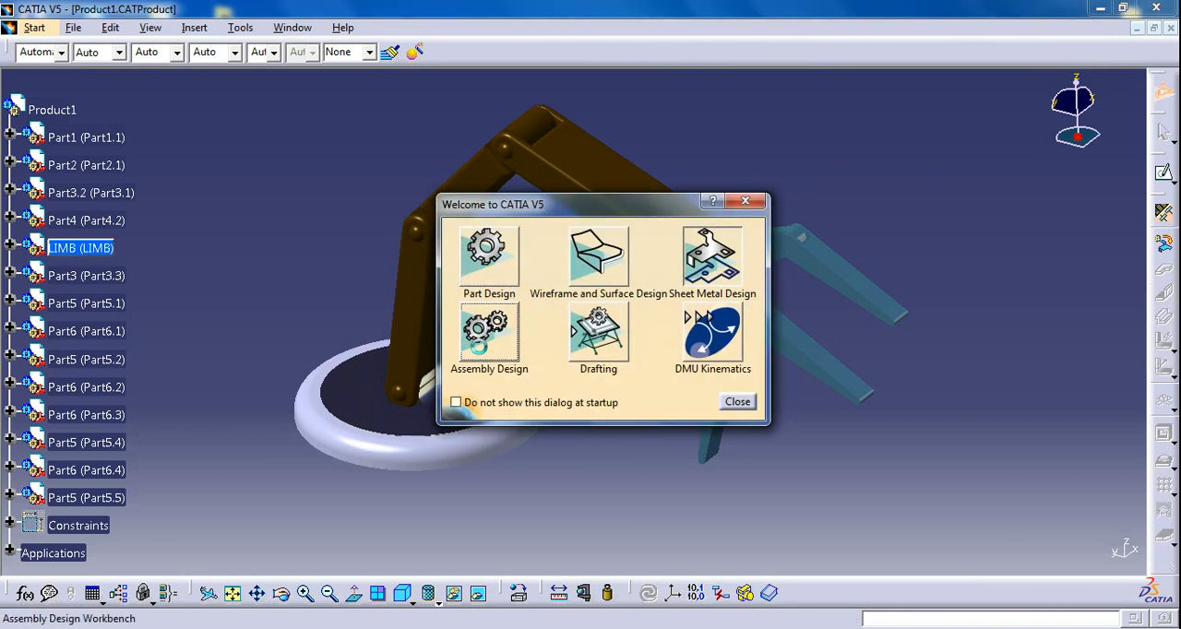
left_click(739, 402)
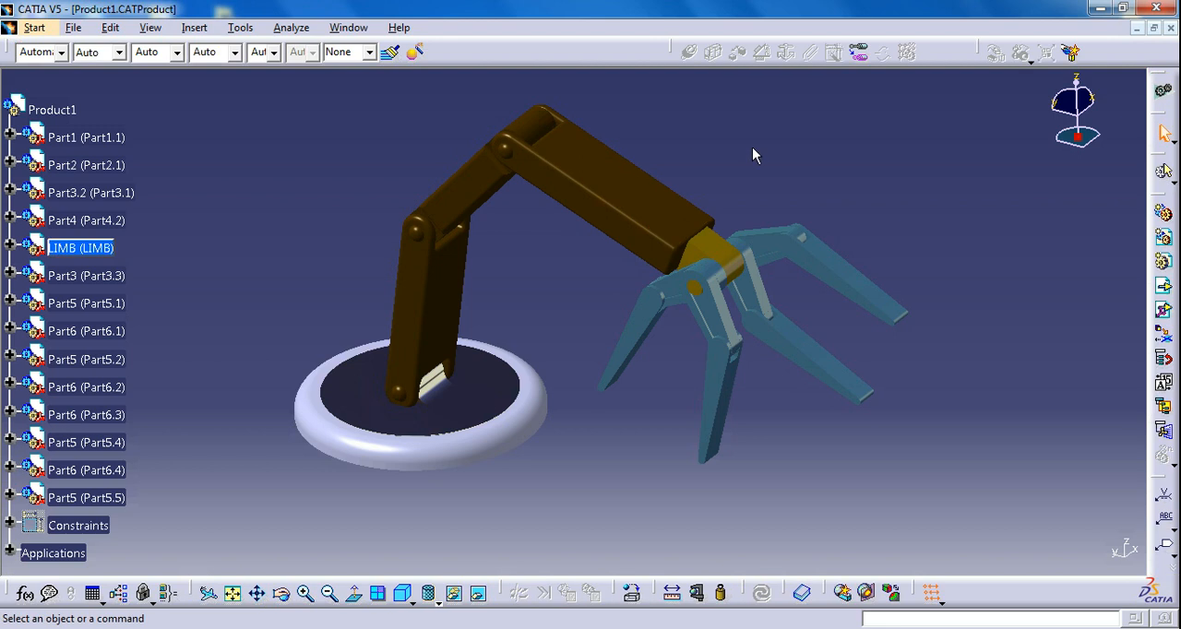